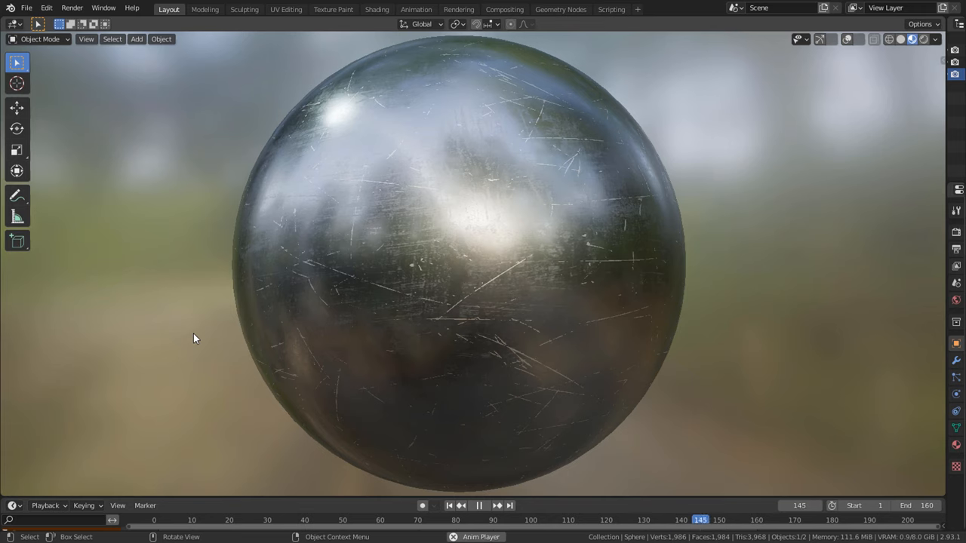
# Step: Create a new material in the Shading workspace and set the Principled BSDF to fully metallic
pyautogui.click(377, 9)
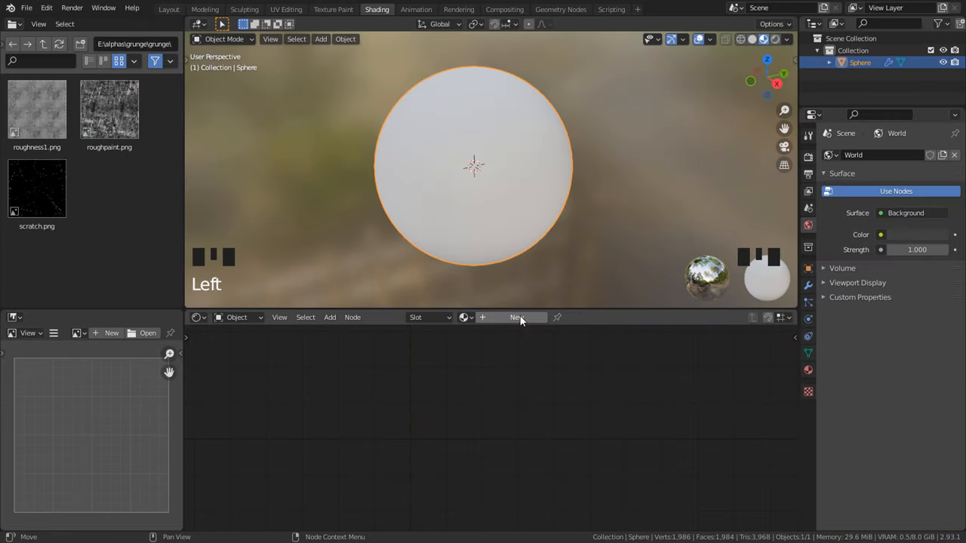
pyautogui.click(516, 317)
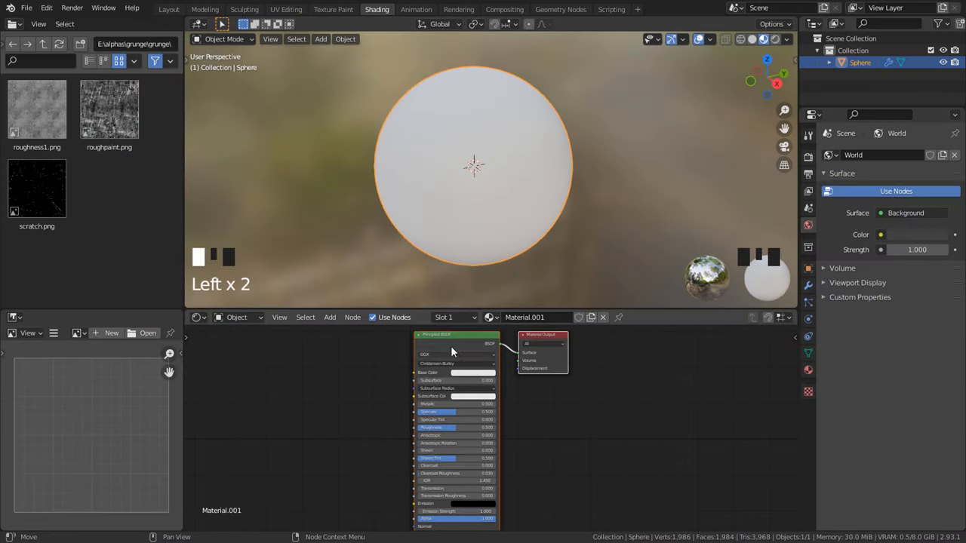
pyautogui.click(474, 373)
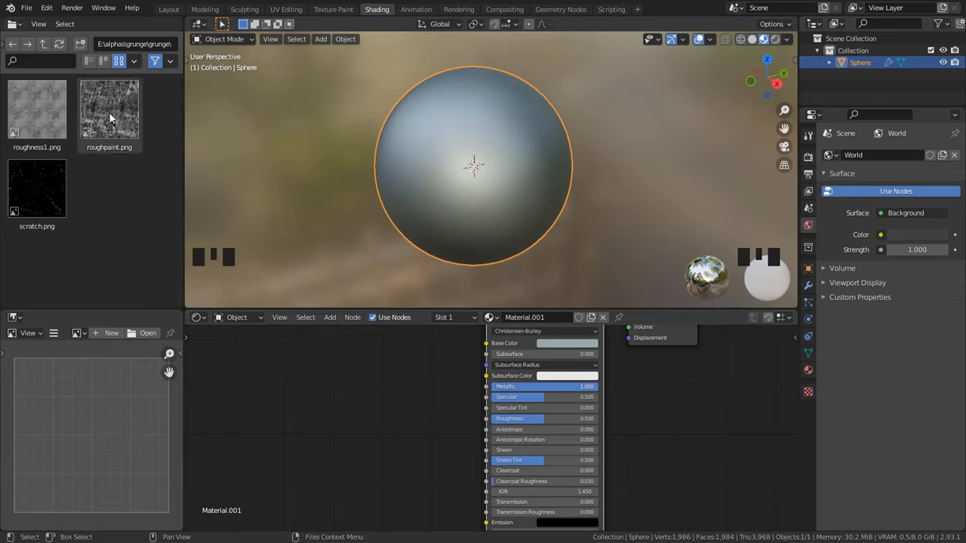
# Step: Bring roughpaint.png into the material and wire its Color output to the Principled BSDF Roughness
pyautogui.moveTo(109, 109); pyautogui.dragTo(284, 438)
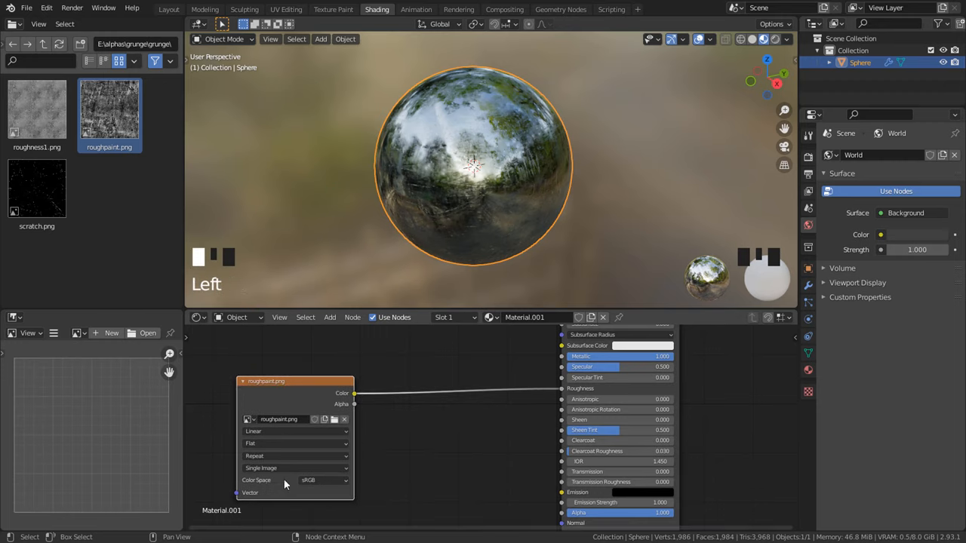
# Step: Set roughpaint.png to Non-Color and insert a ColorRamp on its link, adjusting the stops for roughness contrast
pyautogui.click(324, 480)
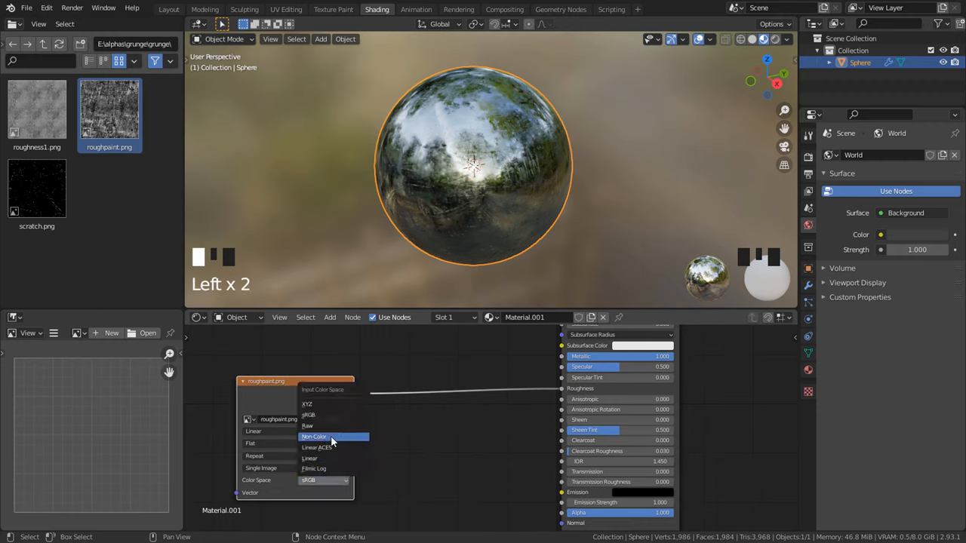
pyautogui.press('shift+a')
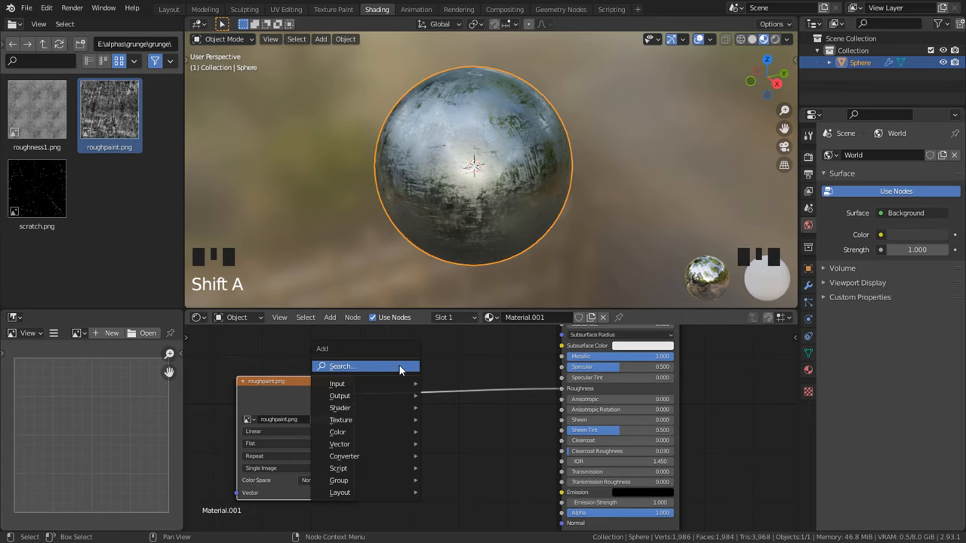
pyautogui.moveTo(370, 456)
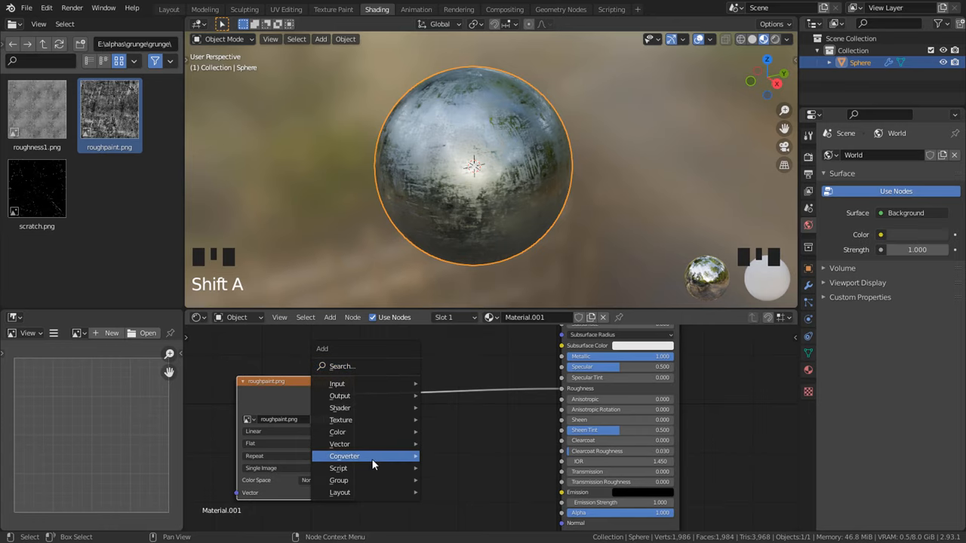
pyautogui.click(344, 456)
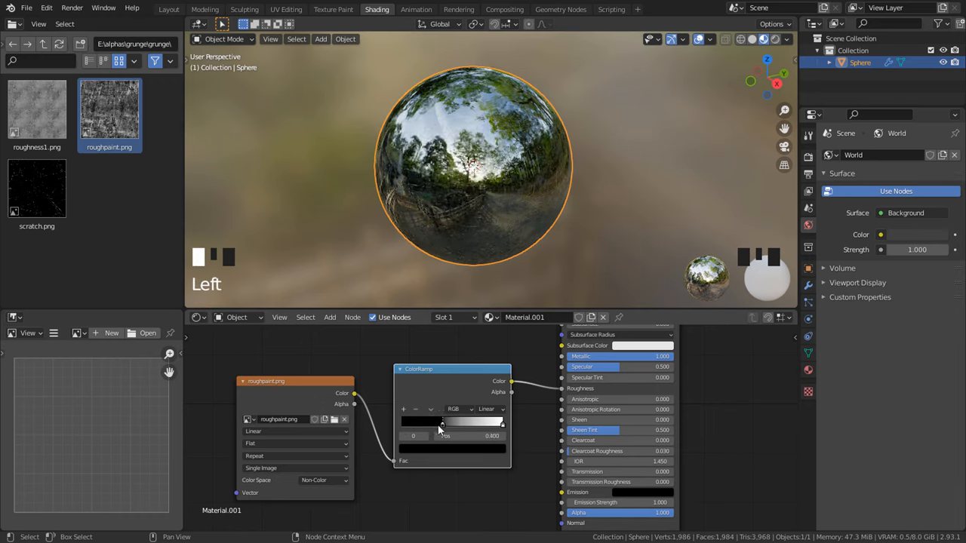
pyautogui.moveTo(441, 421); pyautogui.dragTo(419, 421)
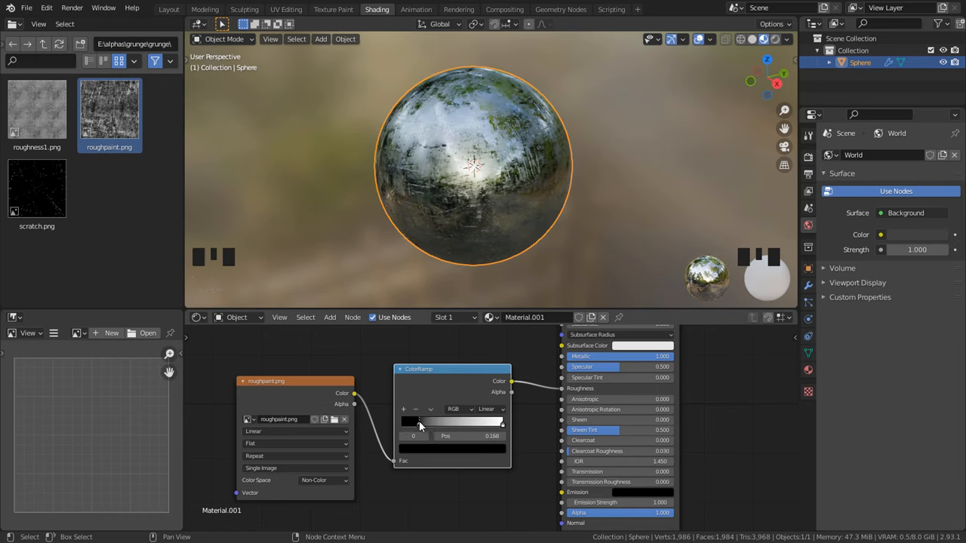
pyautogui.click(410, 421)
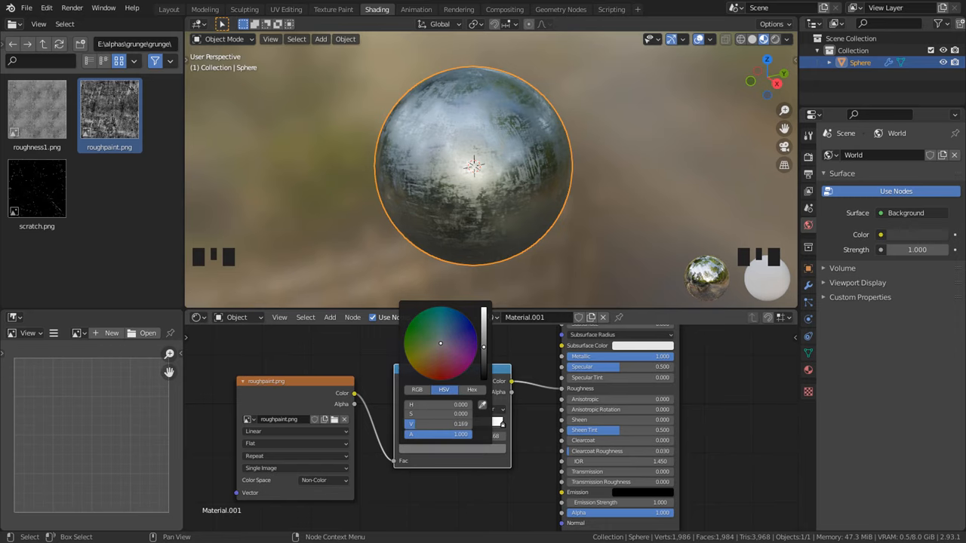
pyautogui.scroll(3)
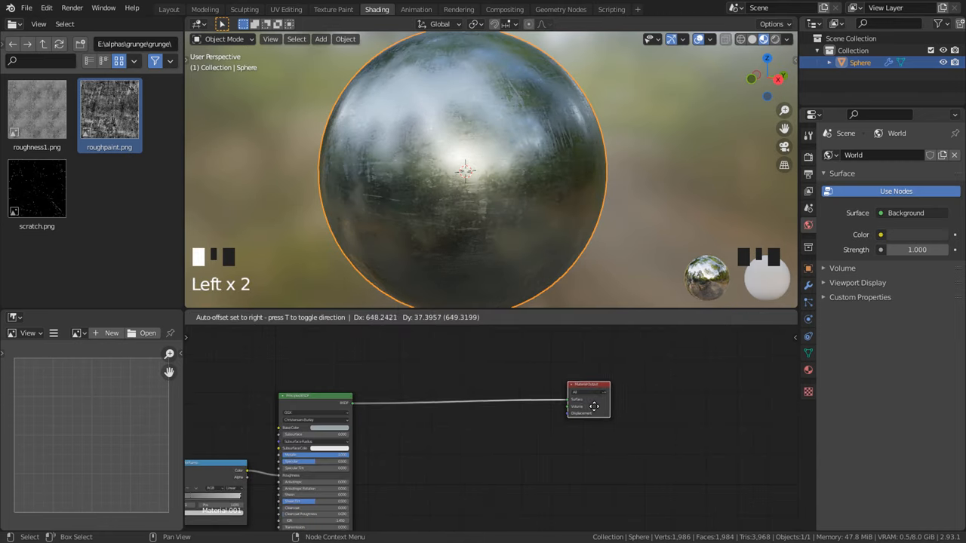
# Step: Add a second Principled BSDF and a Mix Shader combining both into the Material Output Surface
pyautogui.press('shift+a')
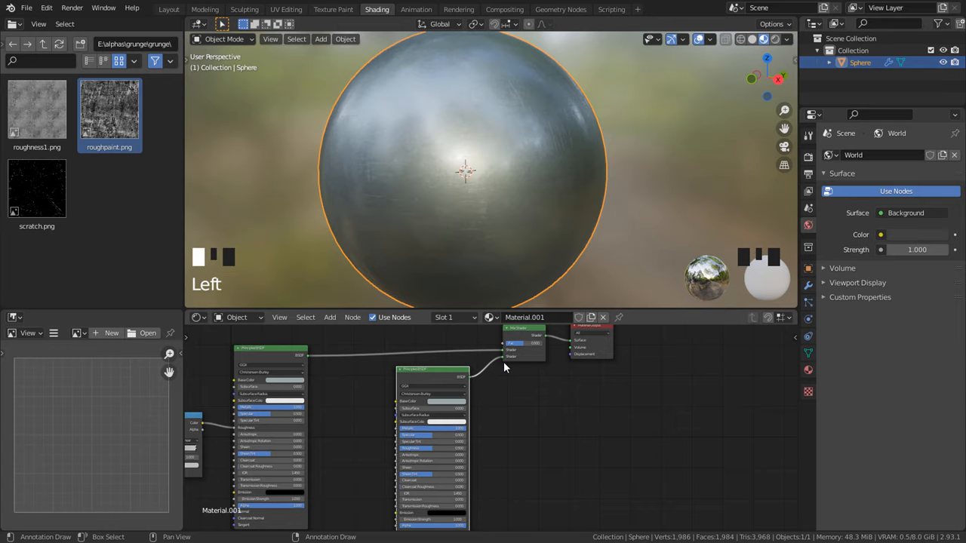
pyautogui.scroll(3)
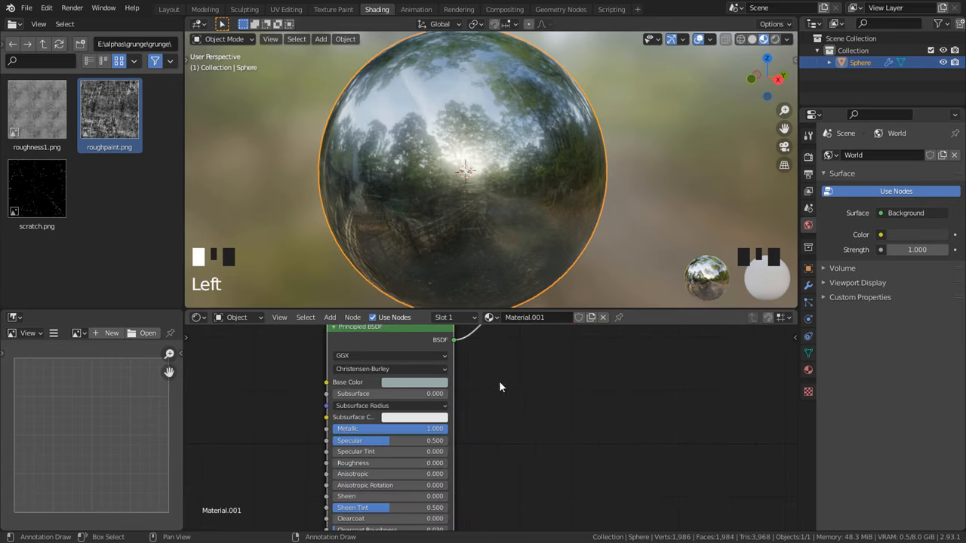
pyautogui.click(415, 382)
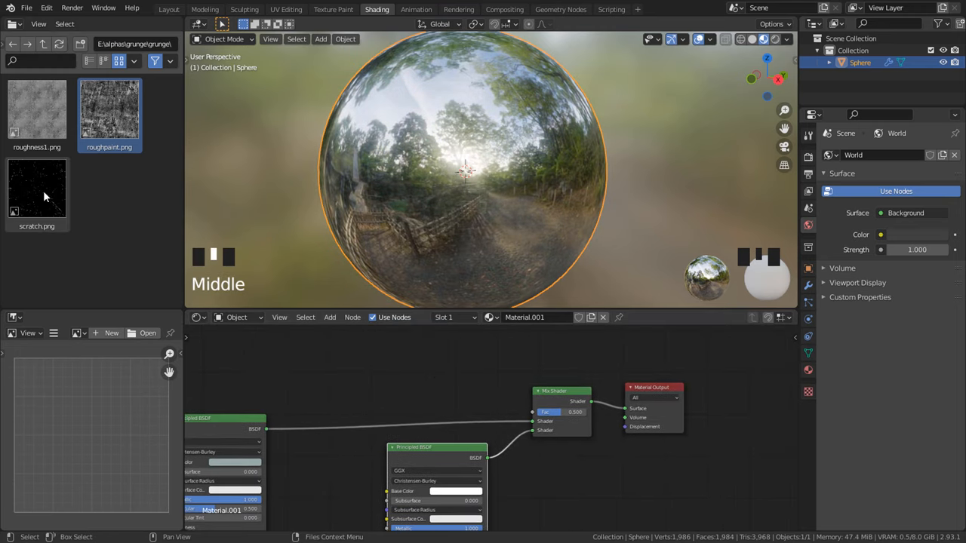
# Step: Bring in scratch.png as Non-Color driving the Mix Shader Fac, with Texture Coordinate and Mapping nodes added
pyautogui.click(37, 188)
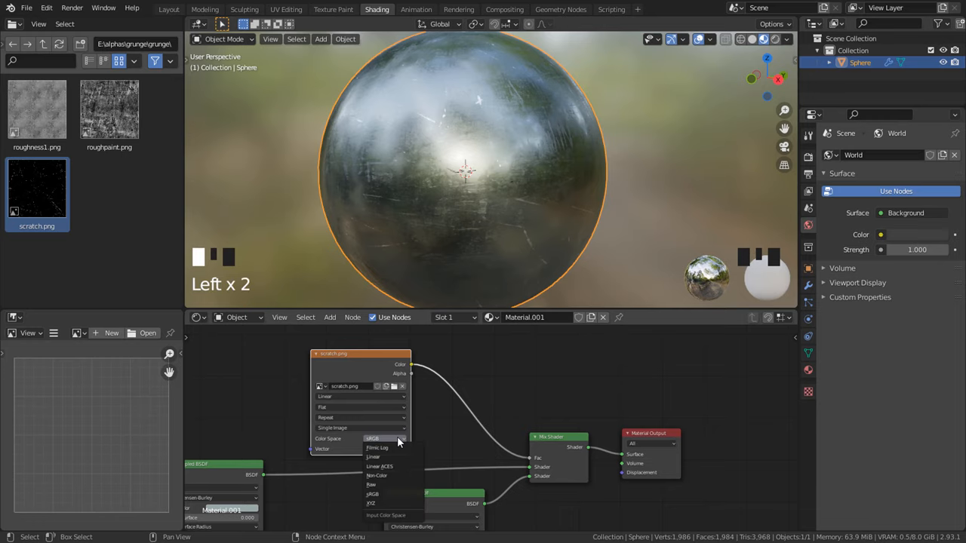
pyautogui.click(380, 464)
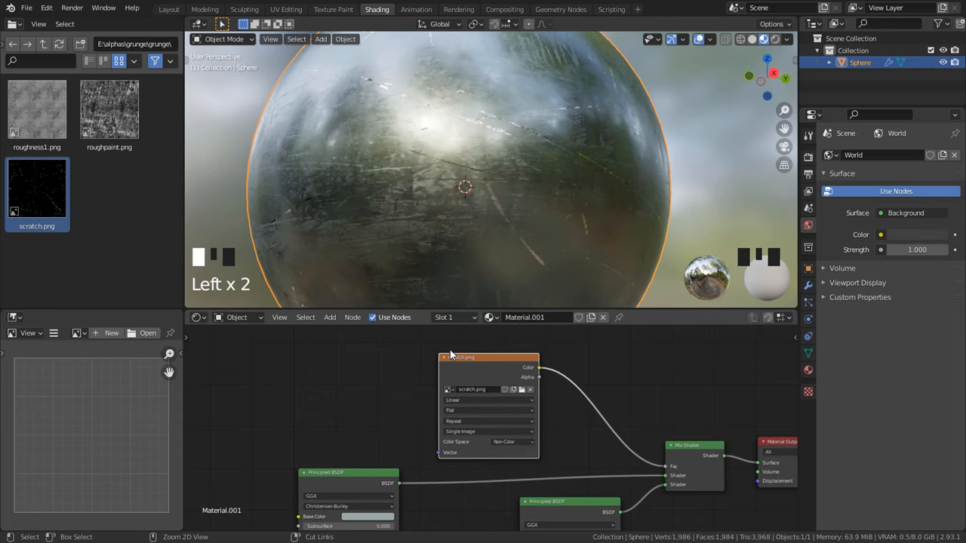
pyautogui.press('ctrl+t')
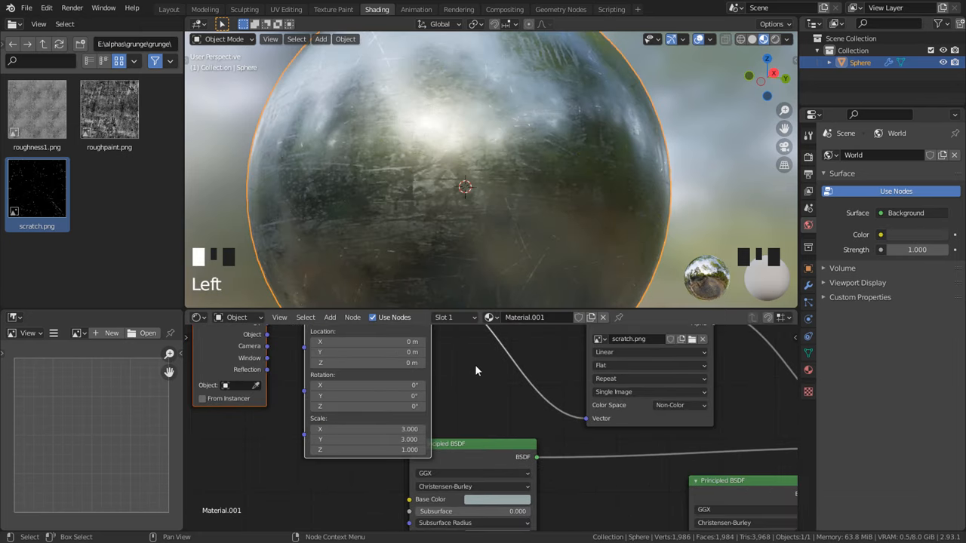
pyautogui.press('shift+a')
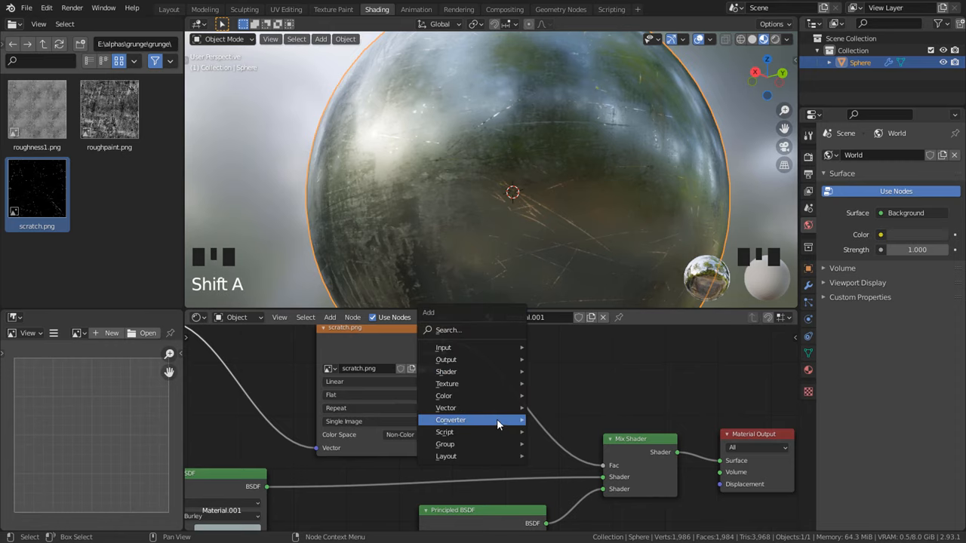
# Step: Insert a ColorRamp between scratch.png and the Mix Shader Fac and drag the white stop left to tighten the mask
pyautogui.click(461, 419)
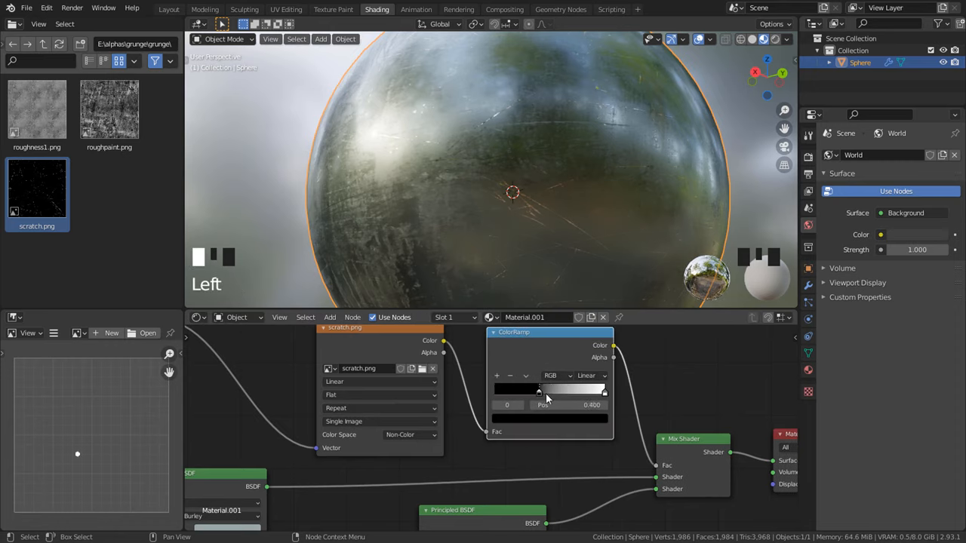
pyautogui.moveTo(539, 393); pyautogui.dragTo(524, 392)
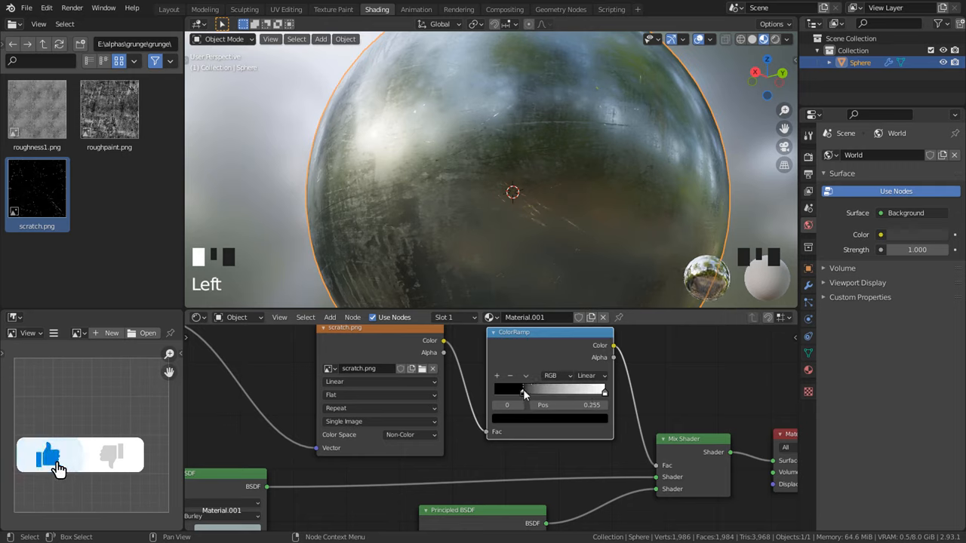